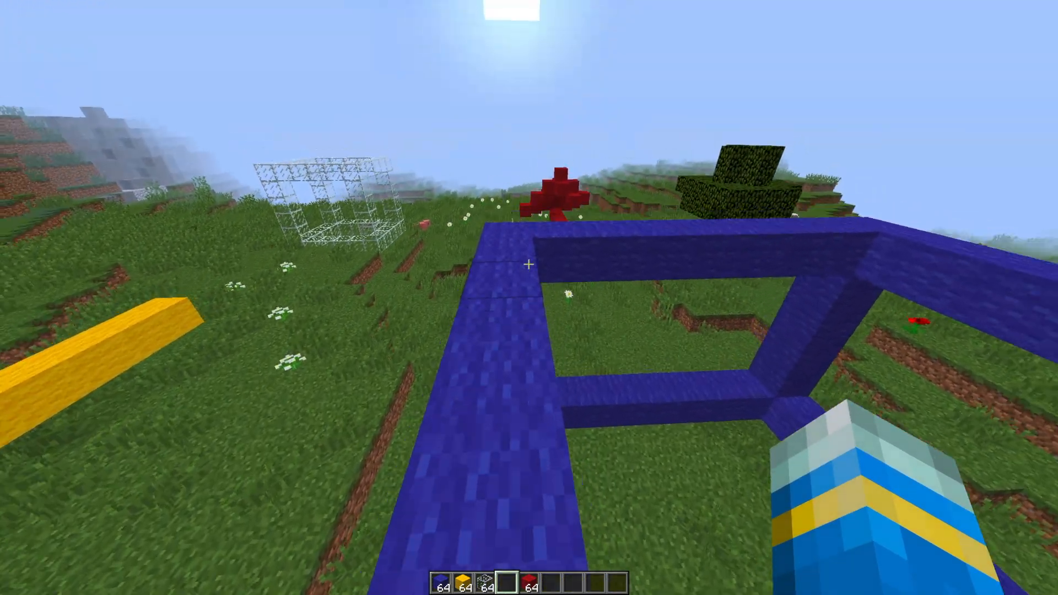
pyautogui.moveTo(525, 266)
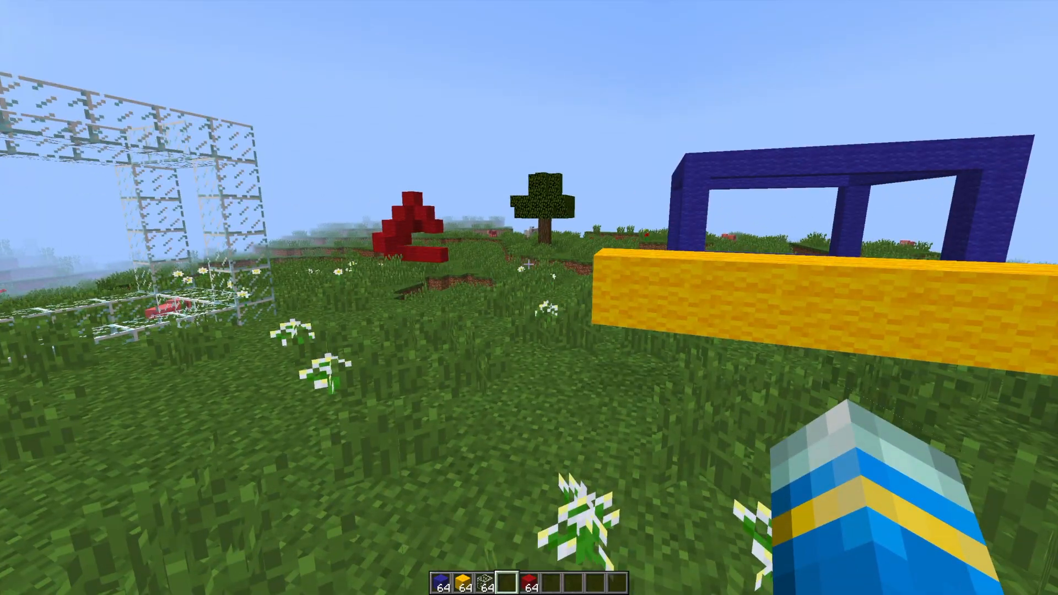
pyautogui.moveTo(527, 265)
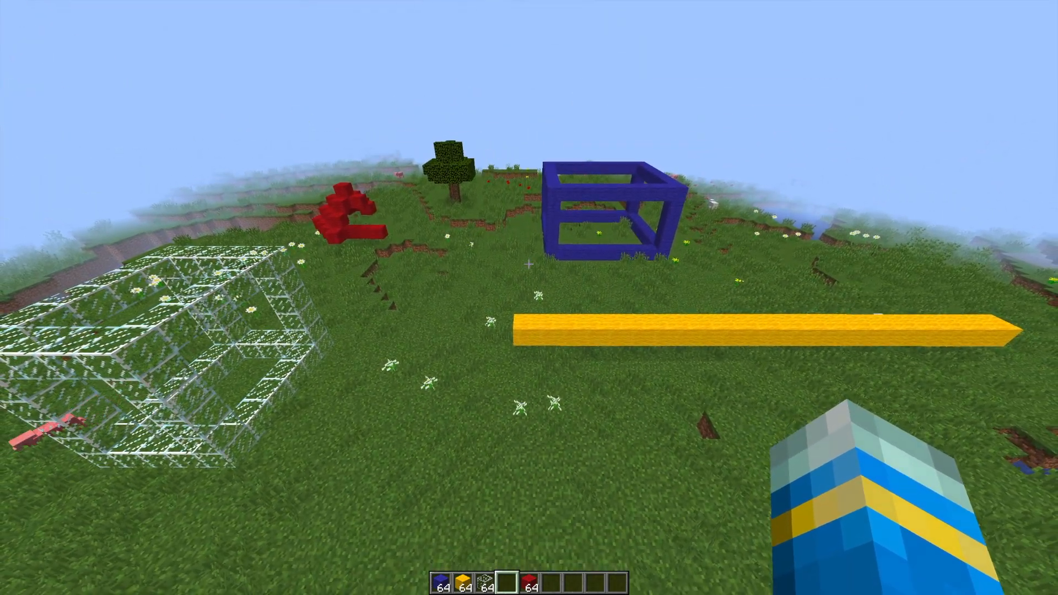
pyautogui.moveTo(529, 264)
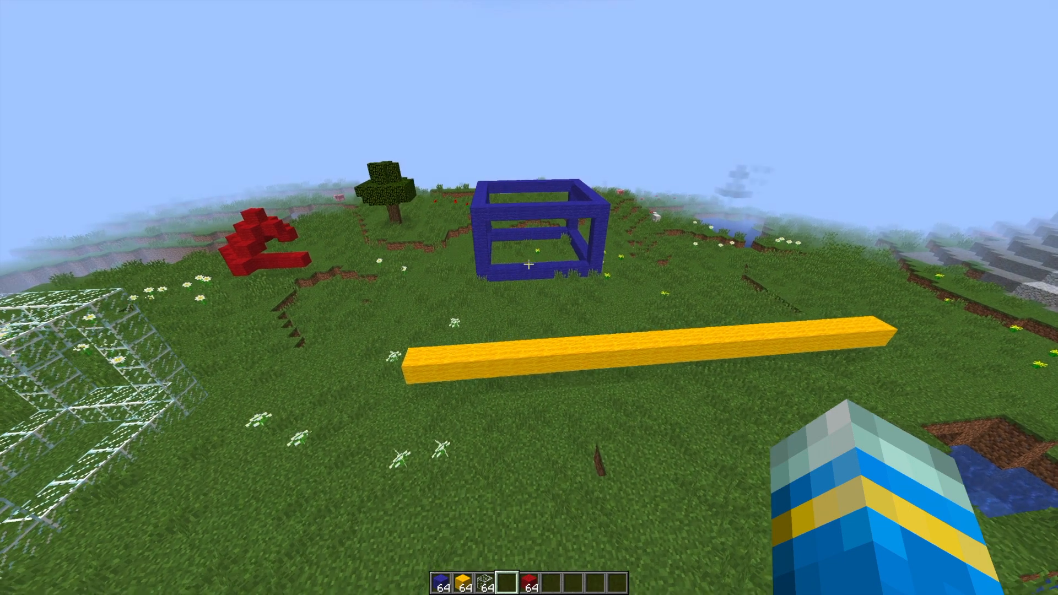
pyautogui.moveTo(529, 264)
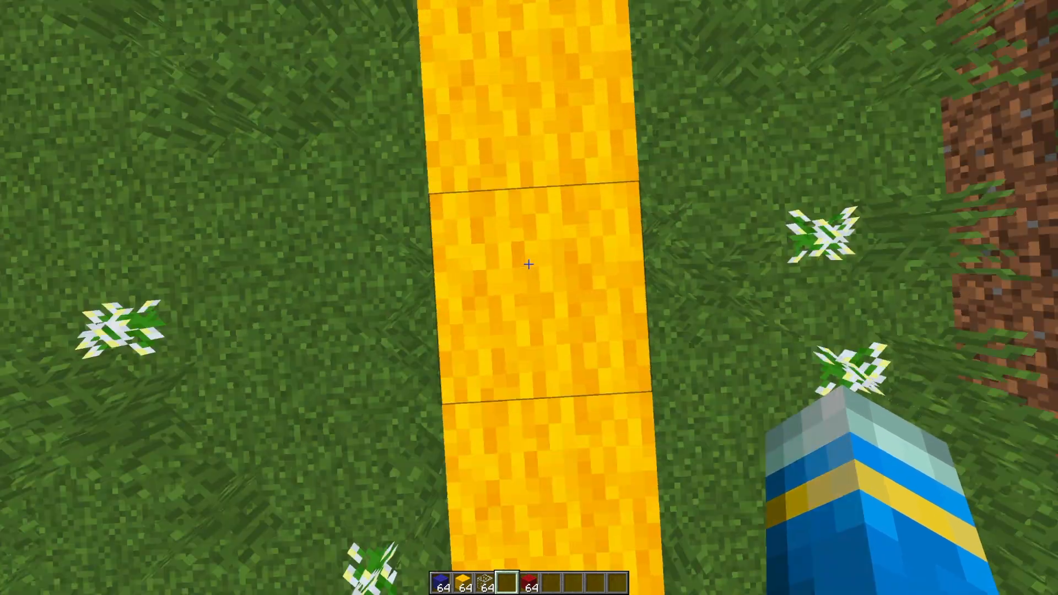
pyautogui.moveTo(529, 266)
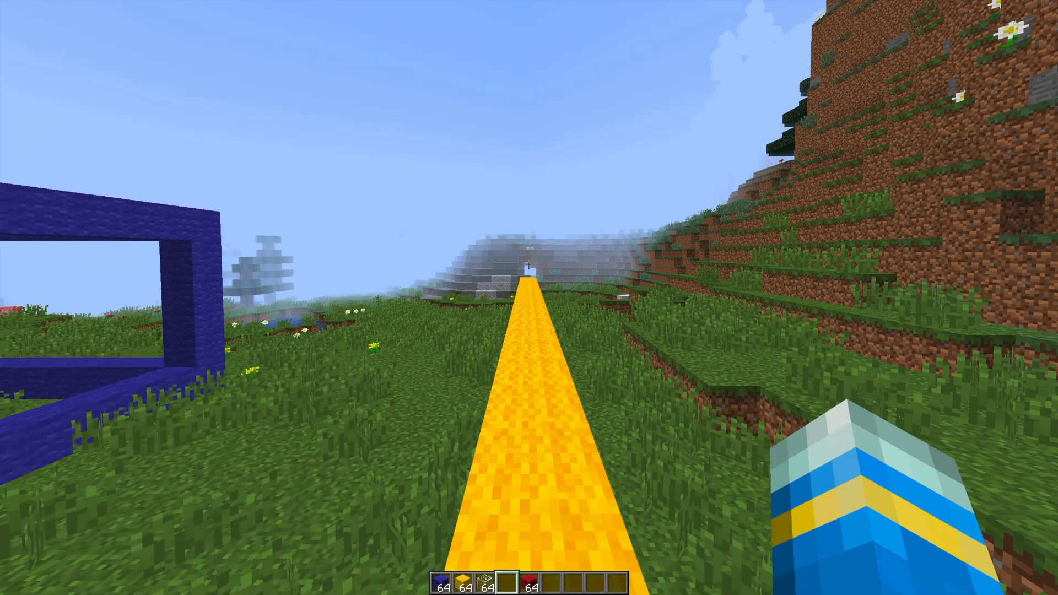
# - Measure the yellow wool bar as a 21-block line, then stop the measurement with /measure stop
pyautogui.click(529, 264)
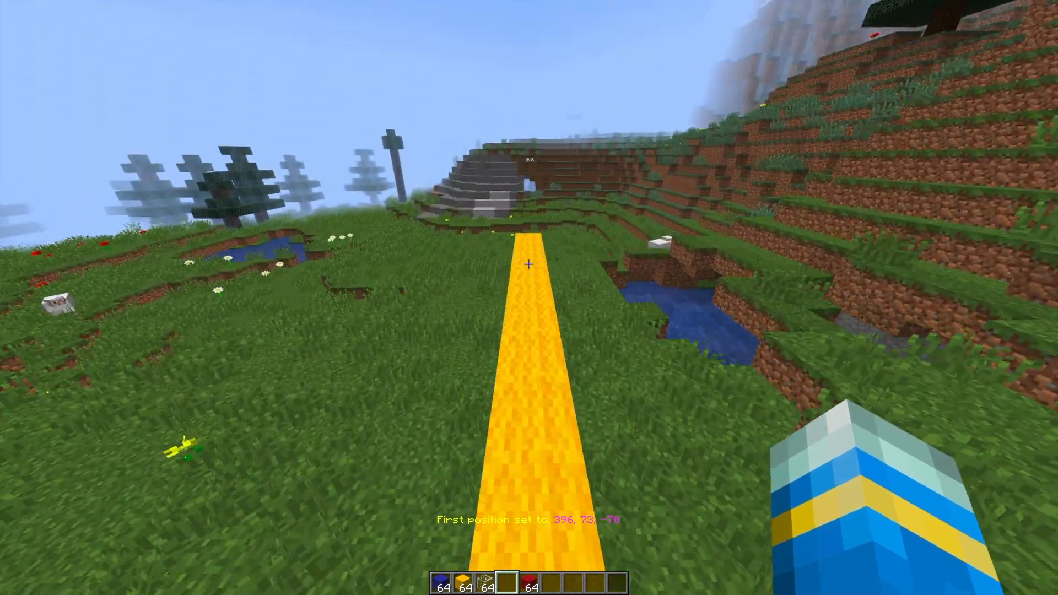
pyautogui.moveTo(529, 265)
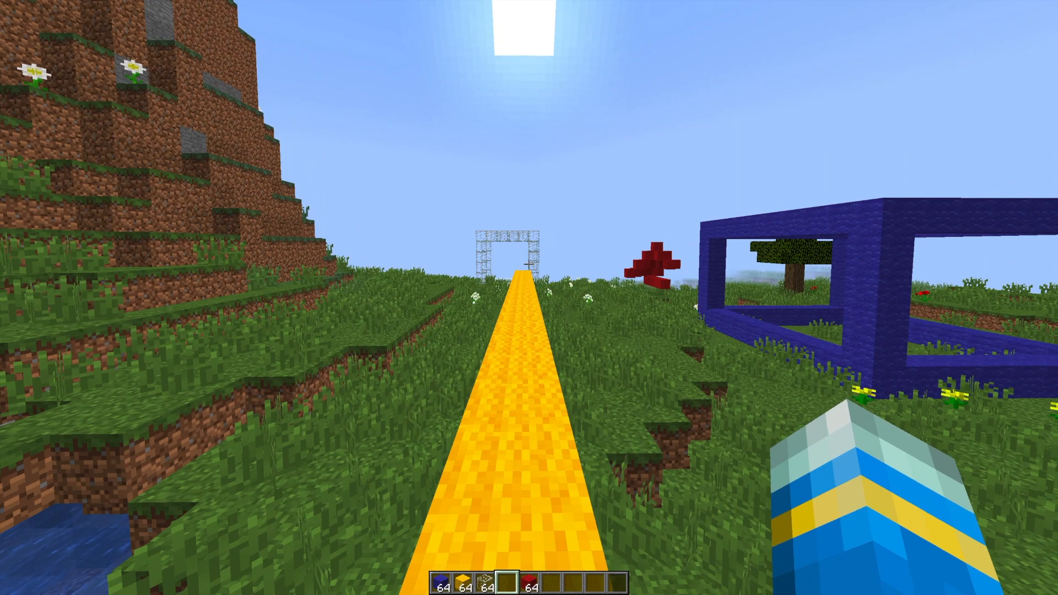
pyautogui.write('/set p')
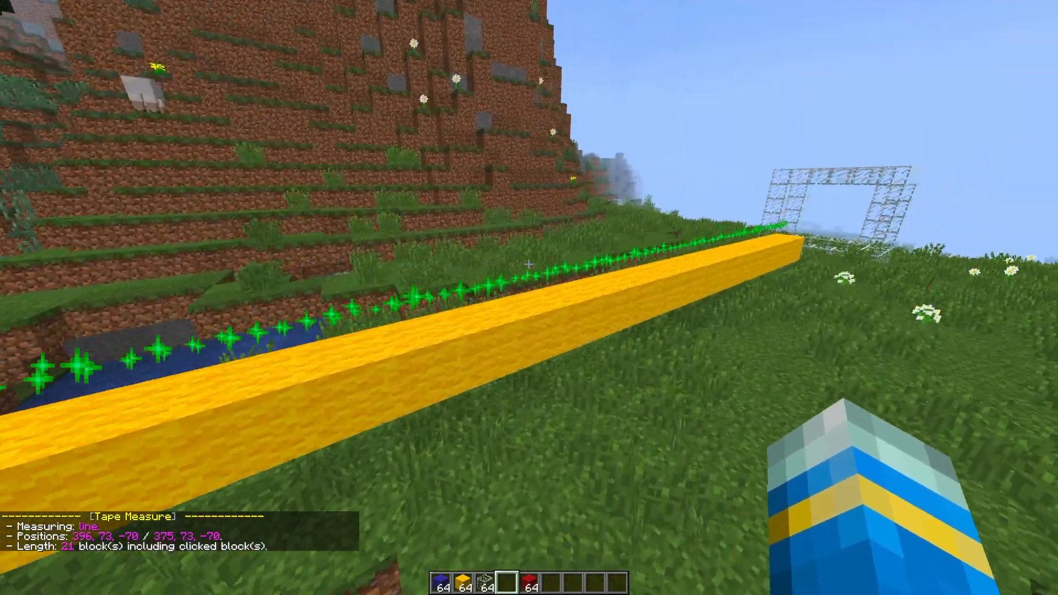
pyautogui.moveTo(529, 269)
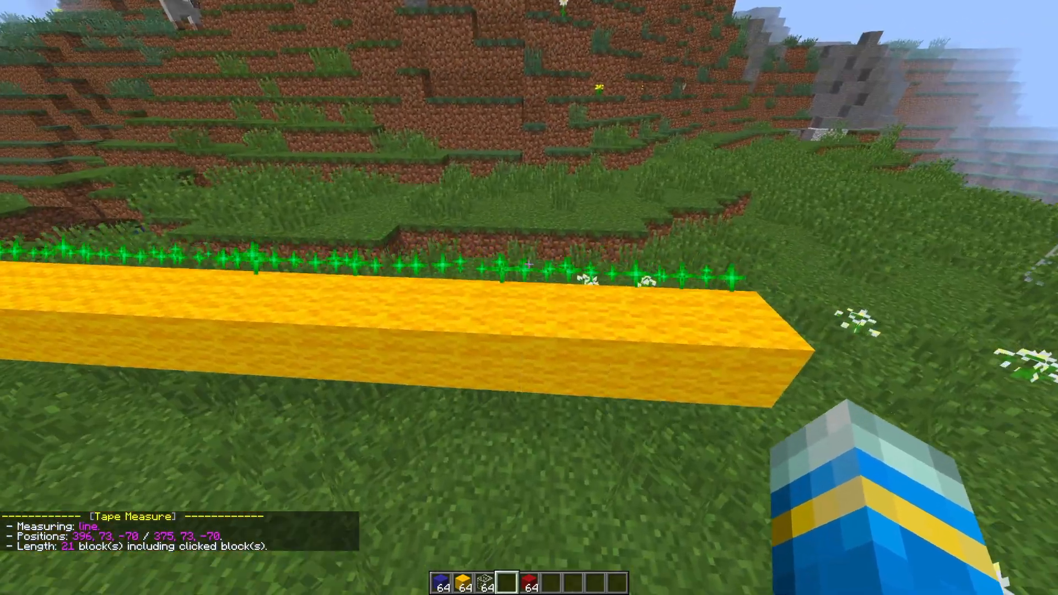
pyautogui.moveTo(529, 264)
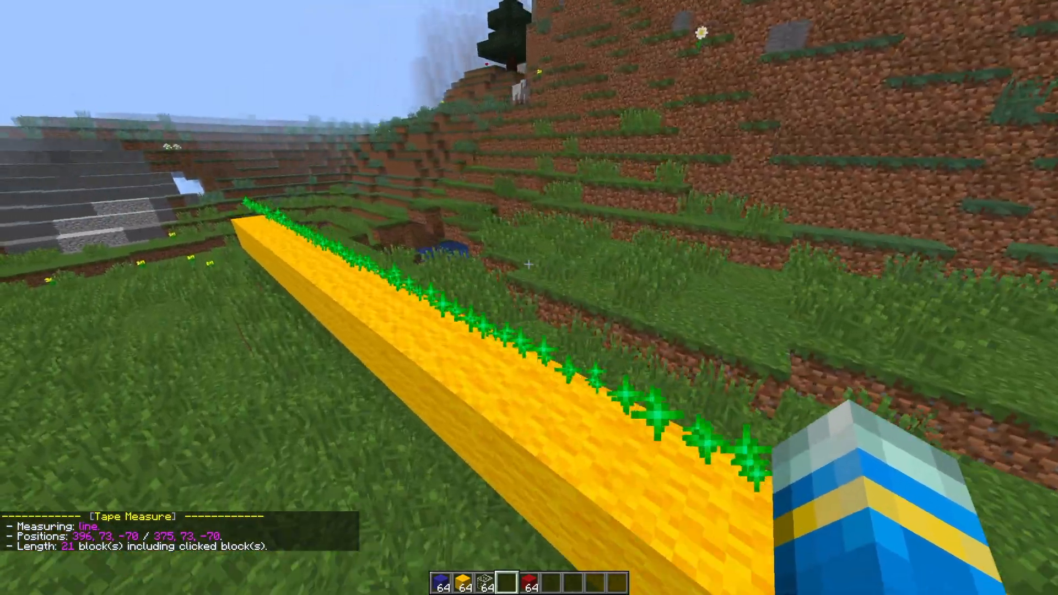
pyautogui.moveTo(529, 263)
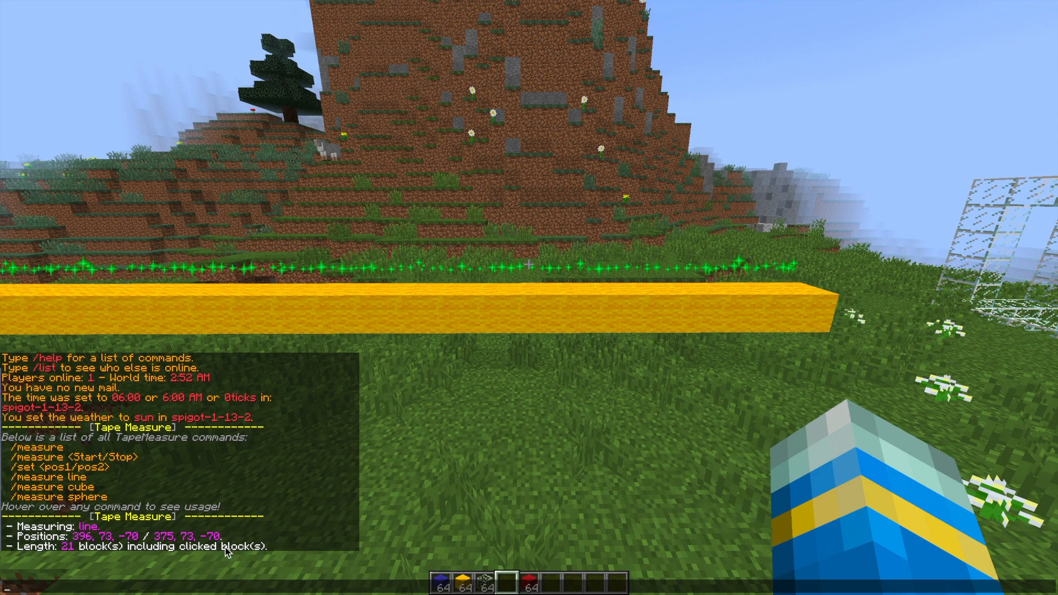
pyautogui.moveTo(77, 562)
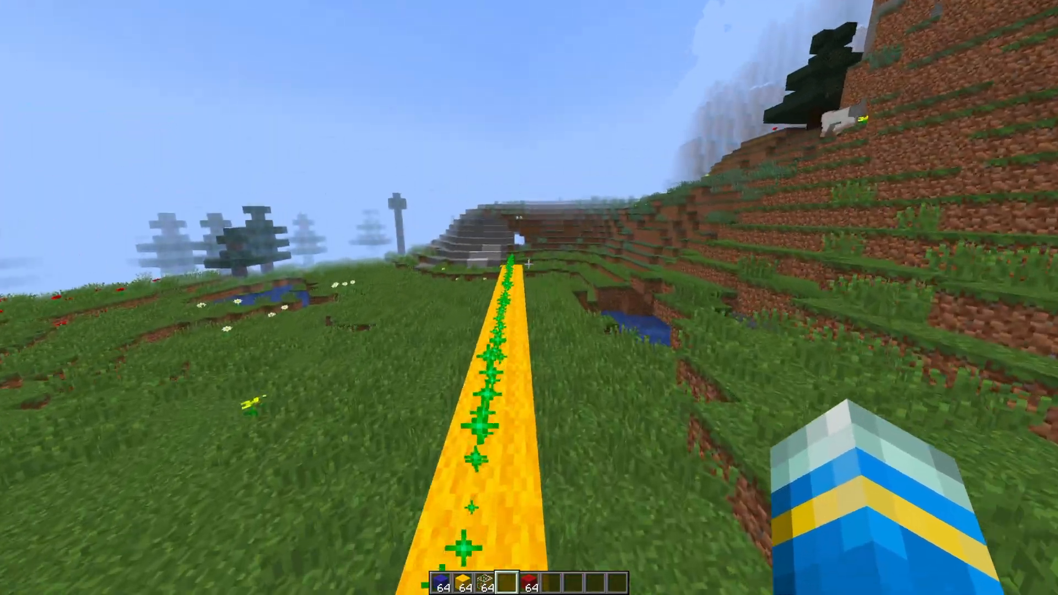
pyautogui.moveTo(526, 267)
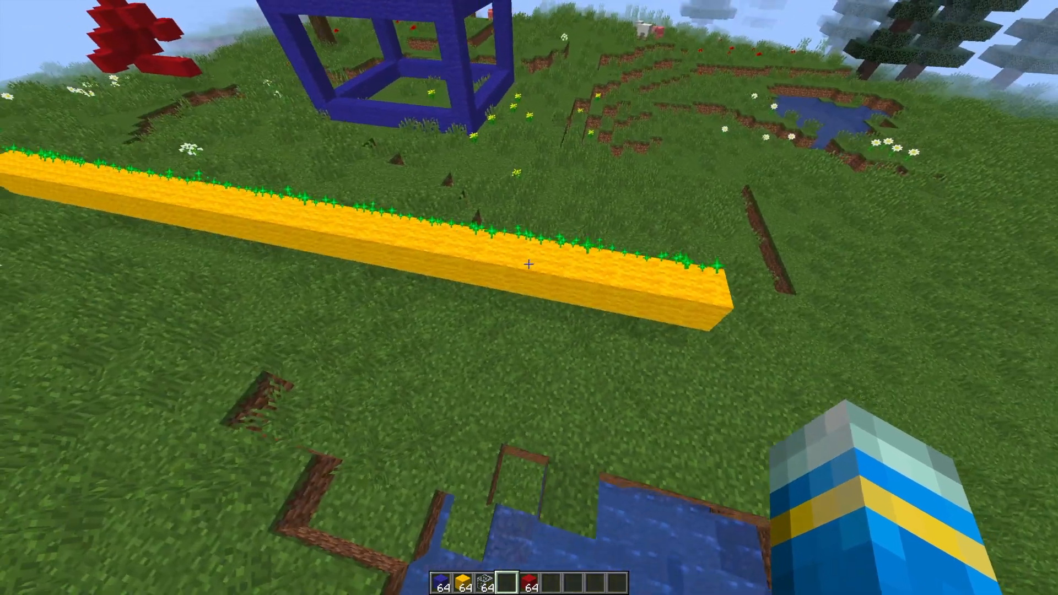
pyautogui.write('/measure st')
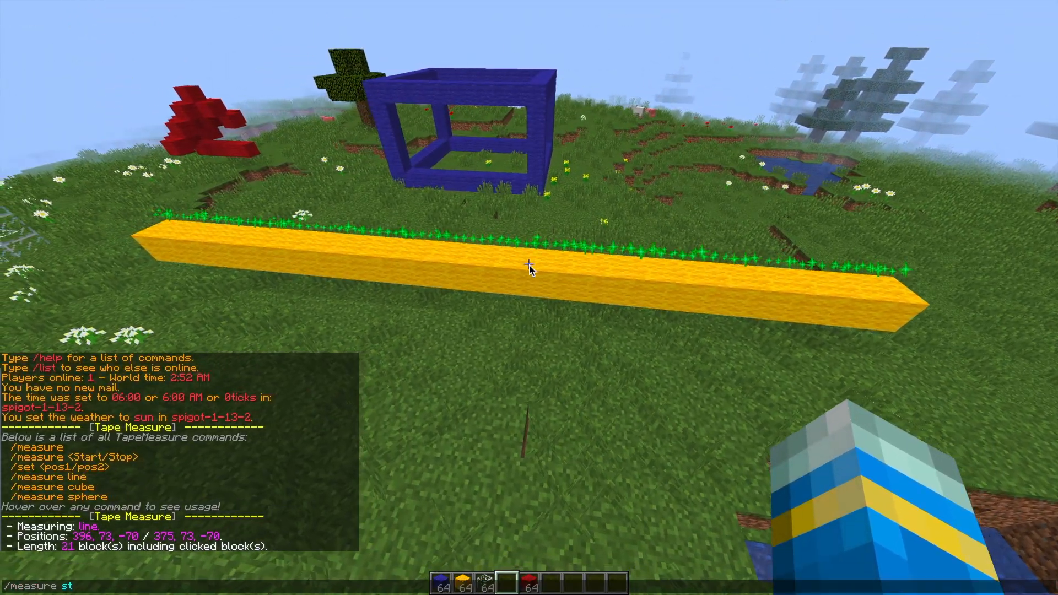
pyautogui.press('Enter')
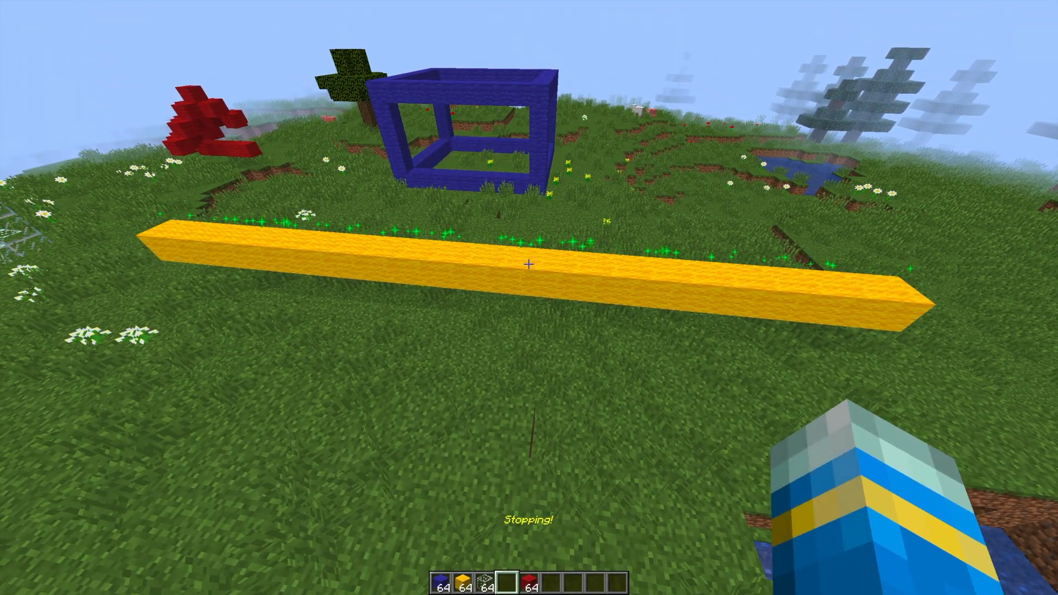
pyautogui.moveTo(529, 270)
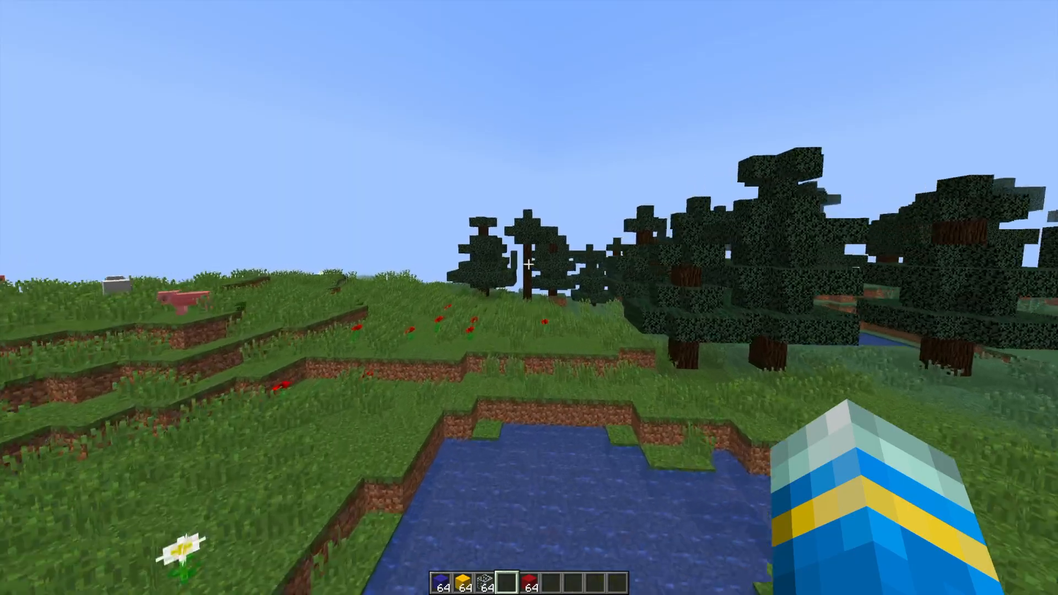
pyautogui.moveTo(530, 281)
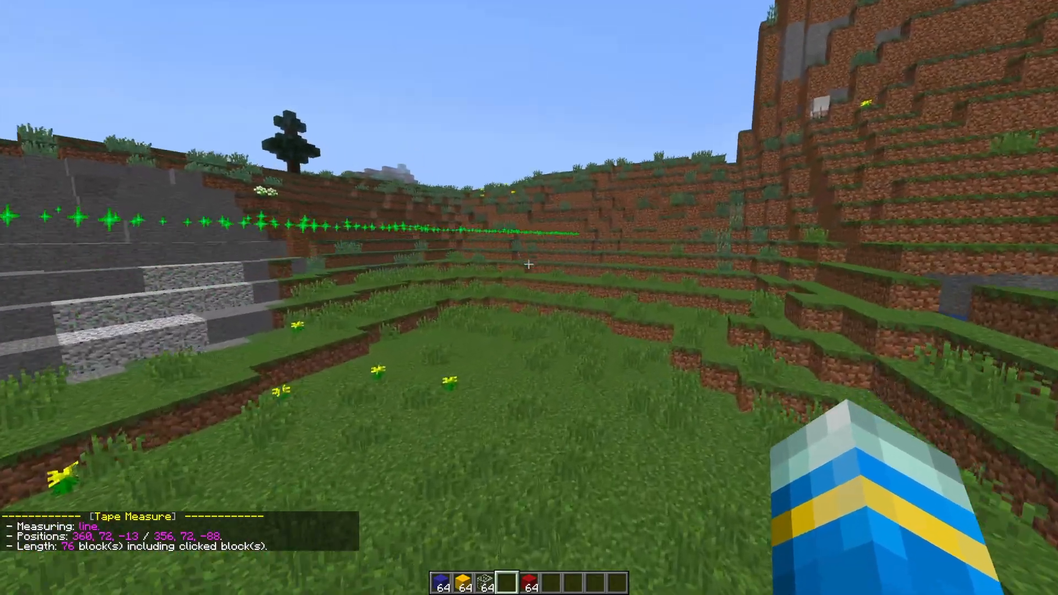
pyautogui.moveTo(529, 264)
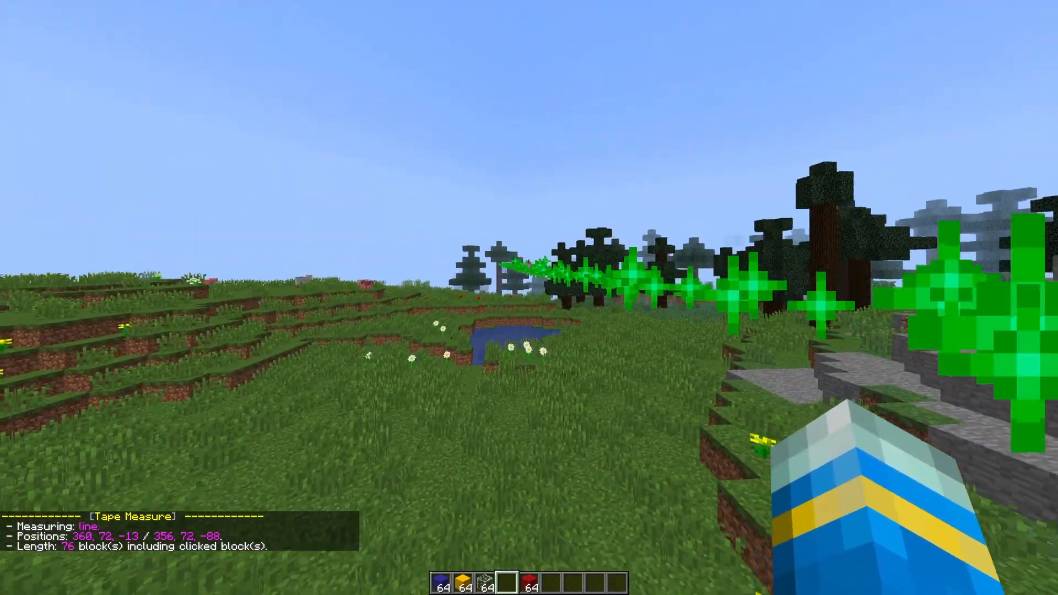
pyautogui.moveTo(529, 263)
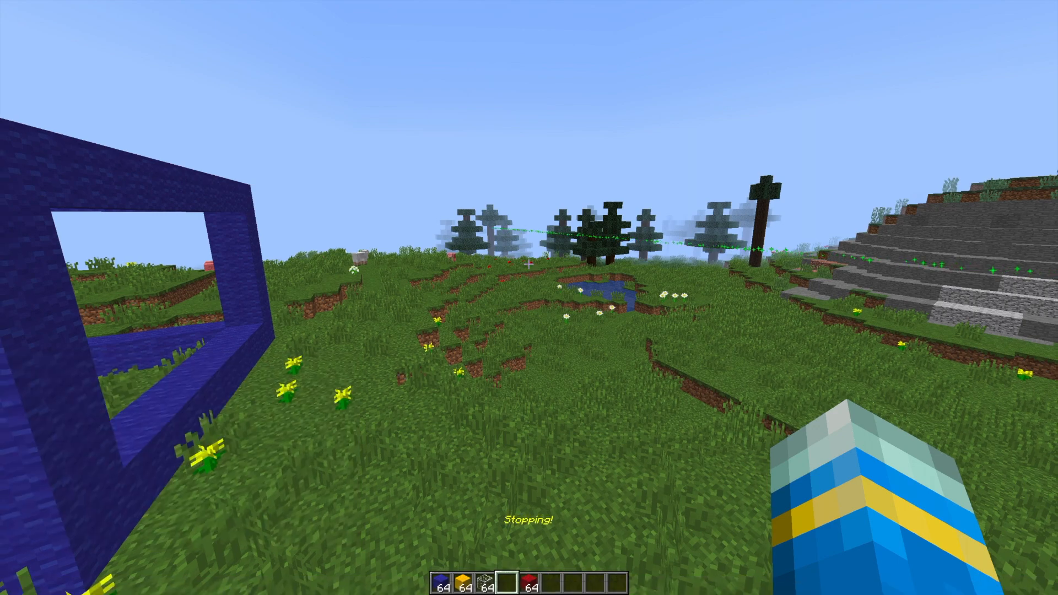
pyautogui.moveTo(527, 266)
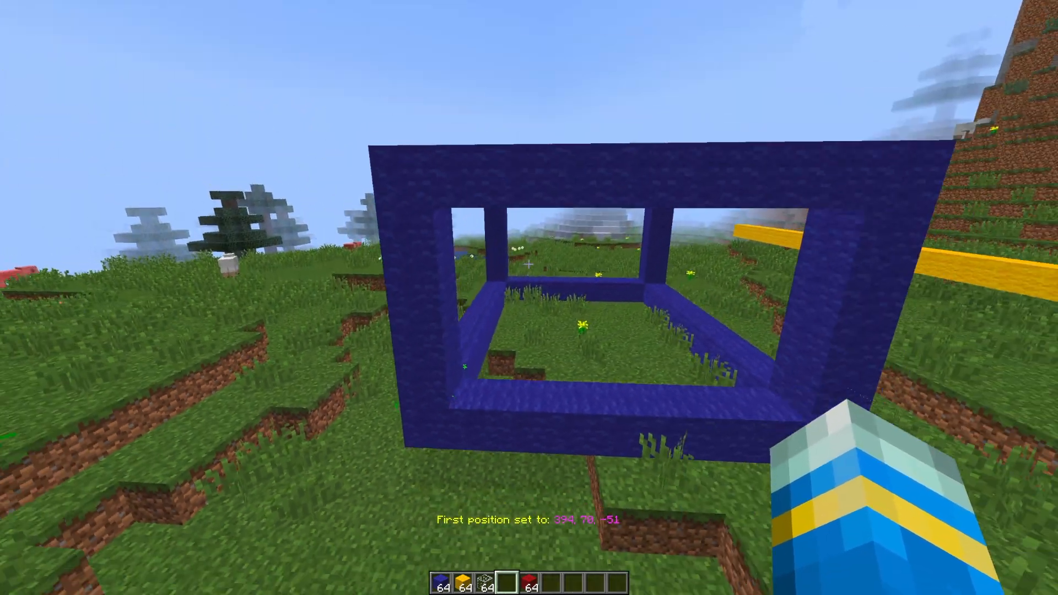
# - Start measuring the blue frame from its first corner at 394, 70, -51
pyautogui.write('/measure')
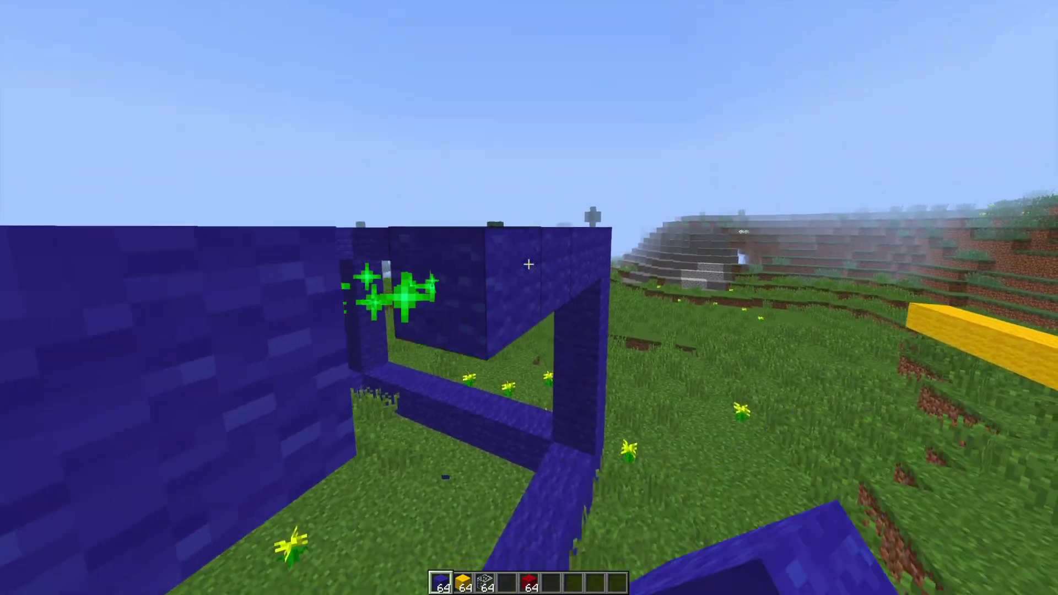
pyautogui.moveTo(527, 265)
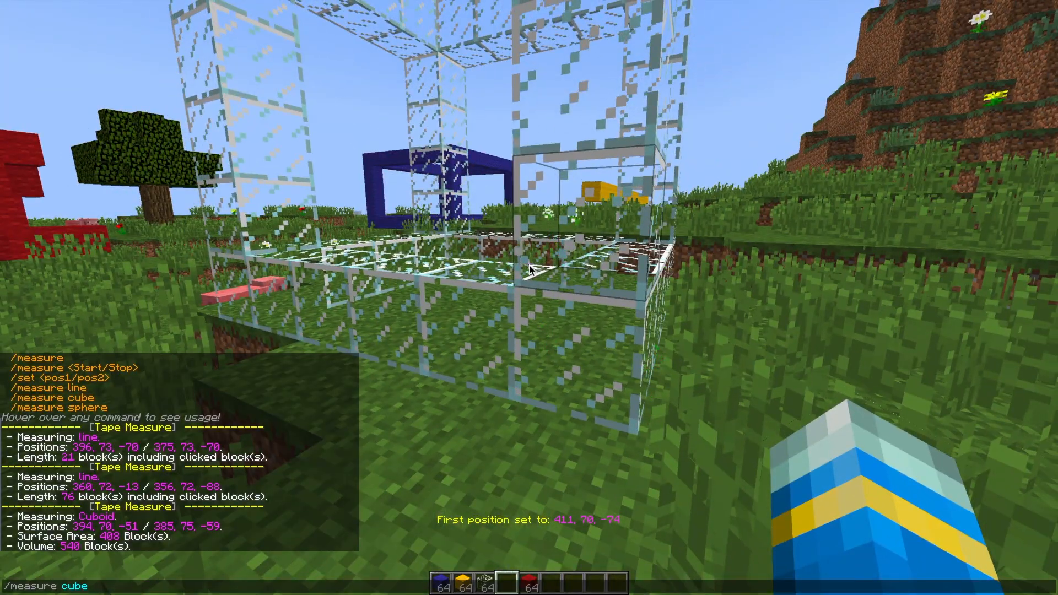
# - Pick /measure cube to report the blue frame's surface area 408 and volume 540
pyautogui.click(529, 269)
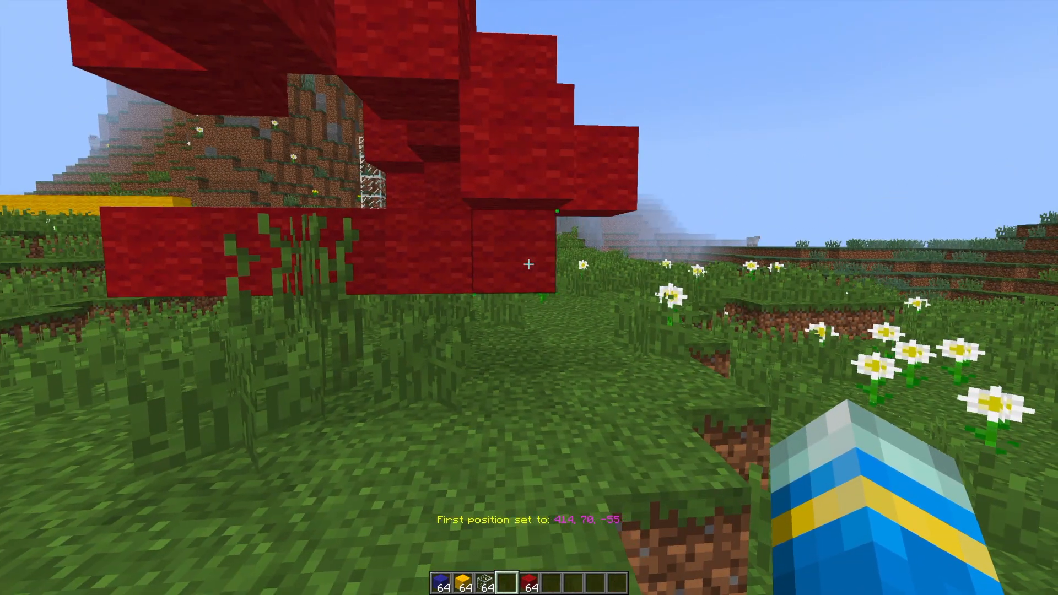
pyautogui.moveTo(530, 264)
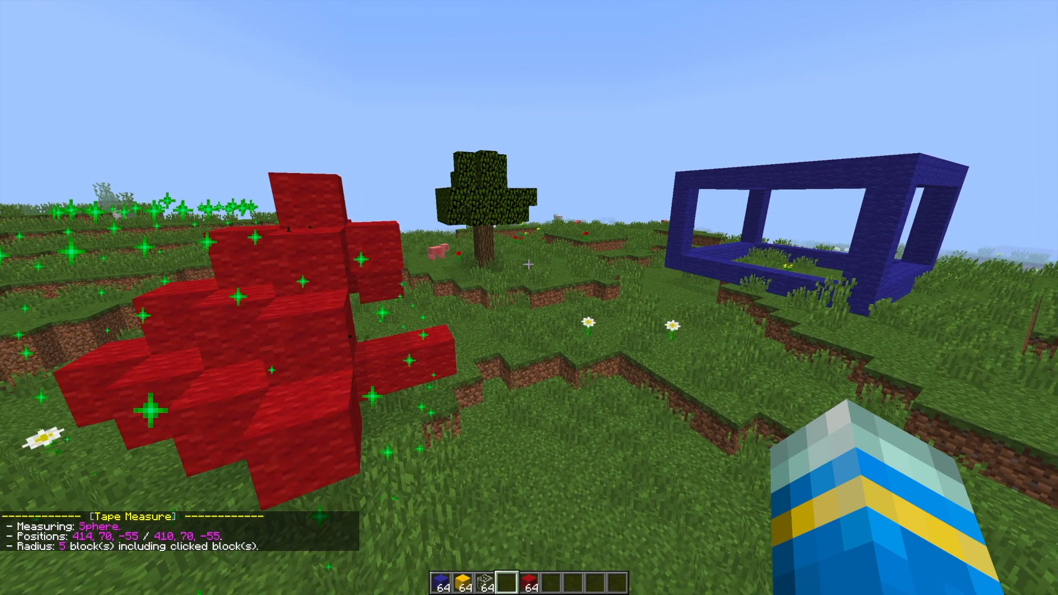
pyautogui.moveTo(529, 263)
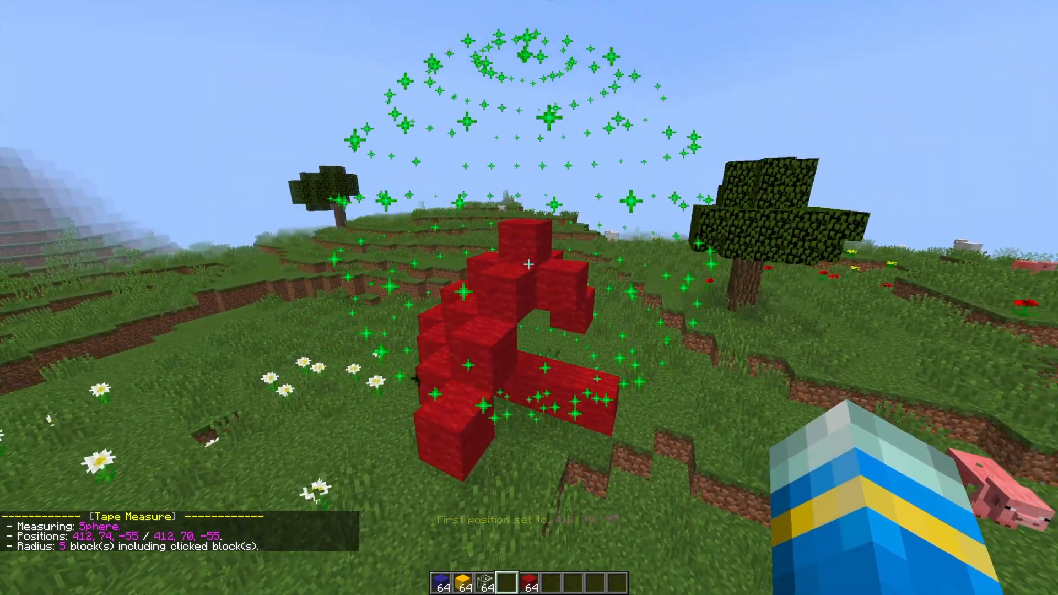
pyautogui.moveTo(529, 265)
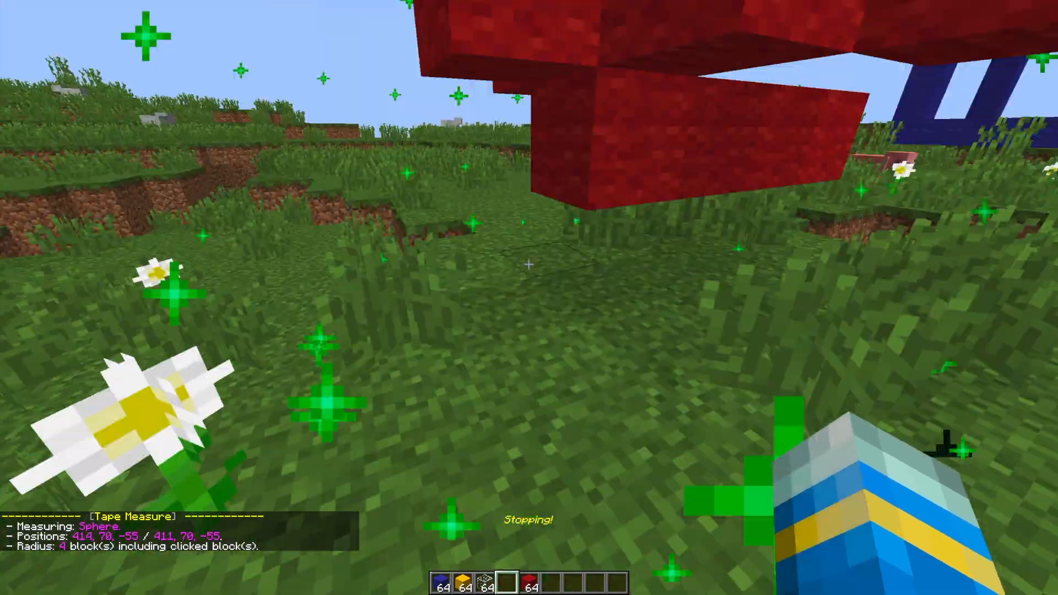
pyautogui.moveTo(529, 264)
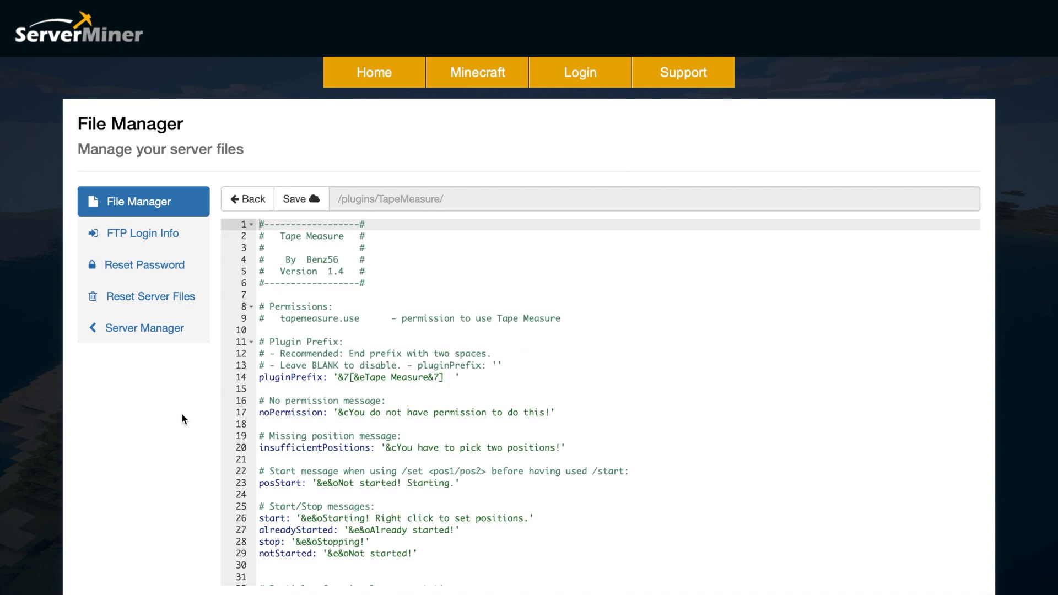
# - Scroll config.yml down to the position particle colours and update timers, including sphere max radius 40
pyautogui.scroll(-3)
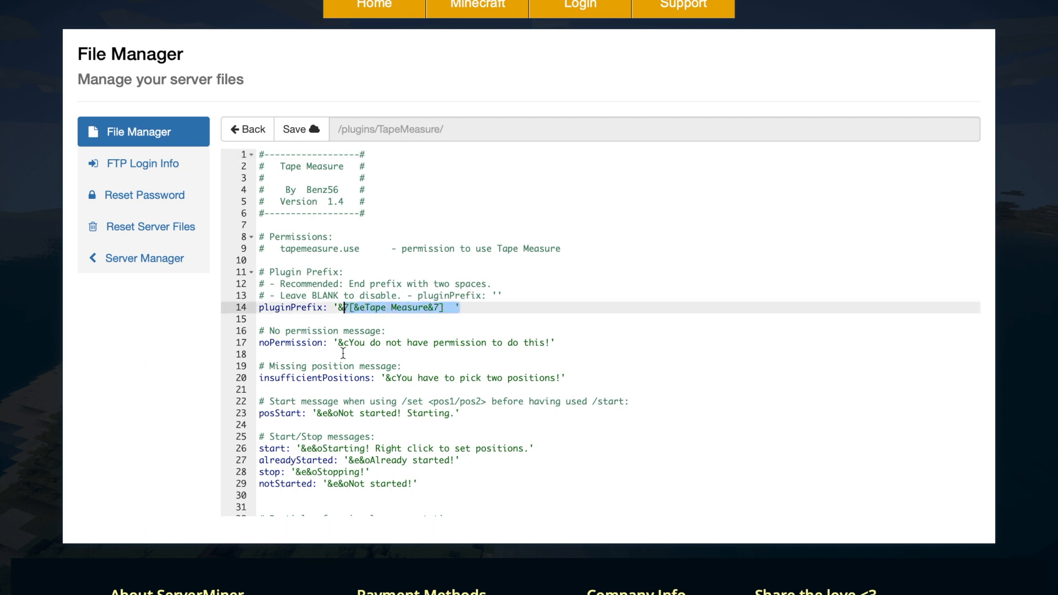
pyautogui.moveTo(378, 390)
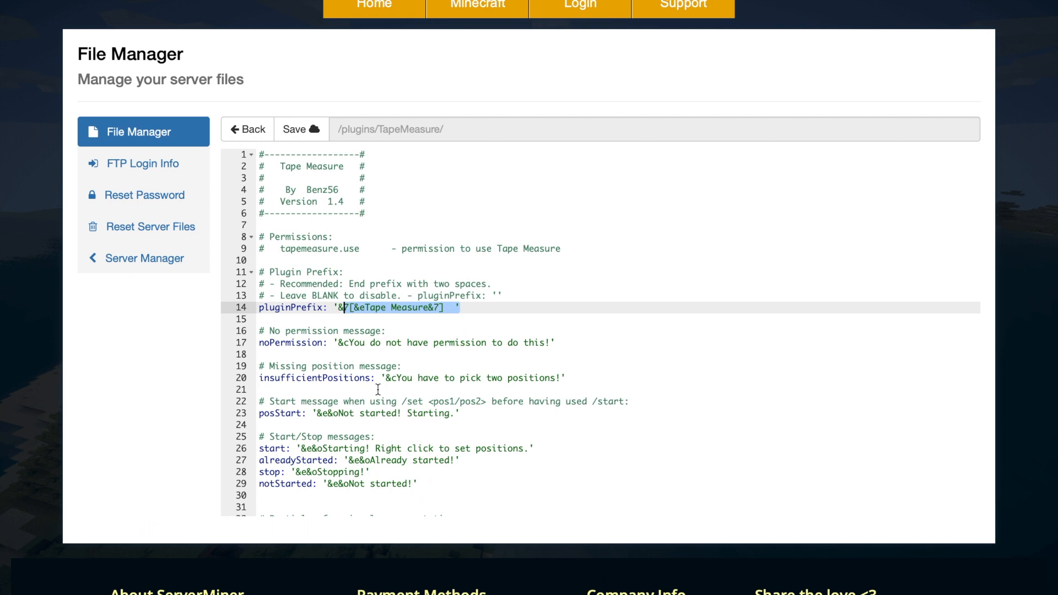
pyautogui.scroll(-3)
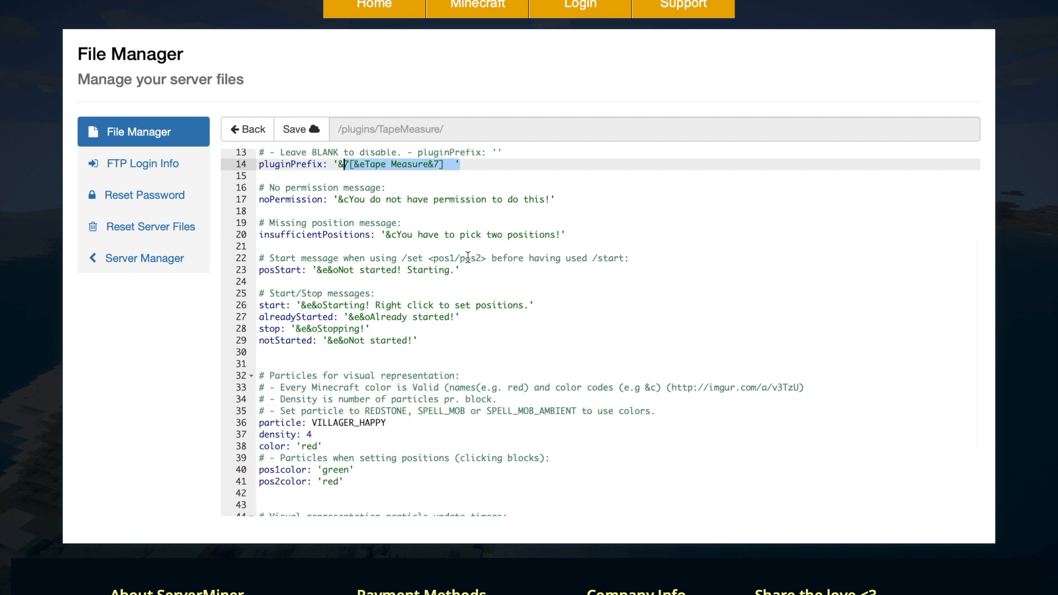
pyautogui.moveTo(403, 318)
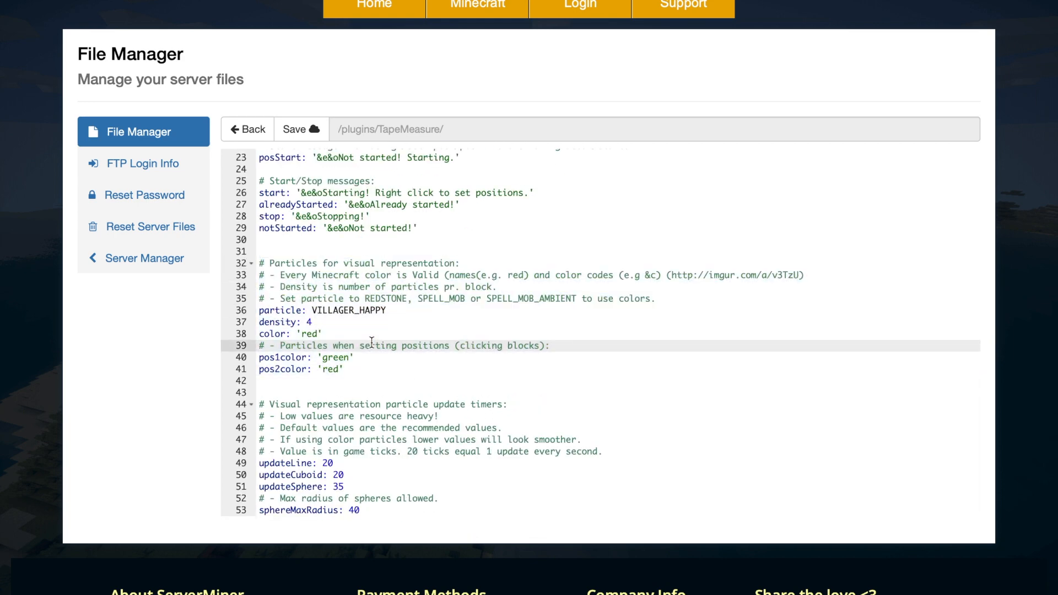
pyautogui.doubleClick(367, 310)
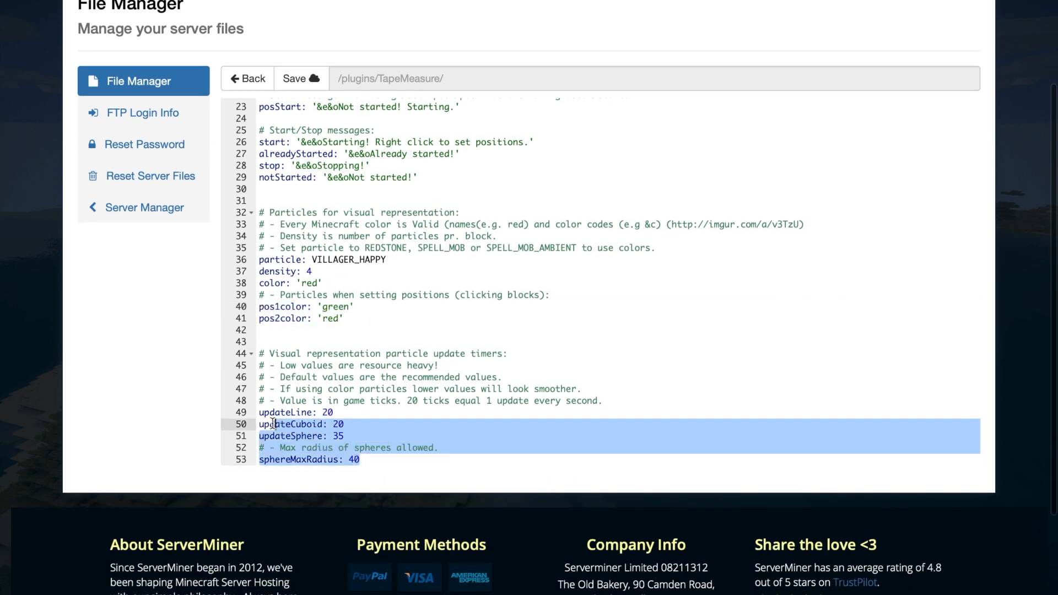
pyautogui.click(346, 424)
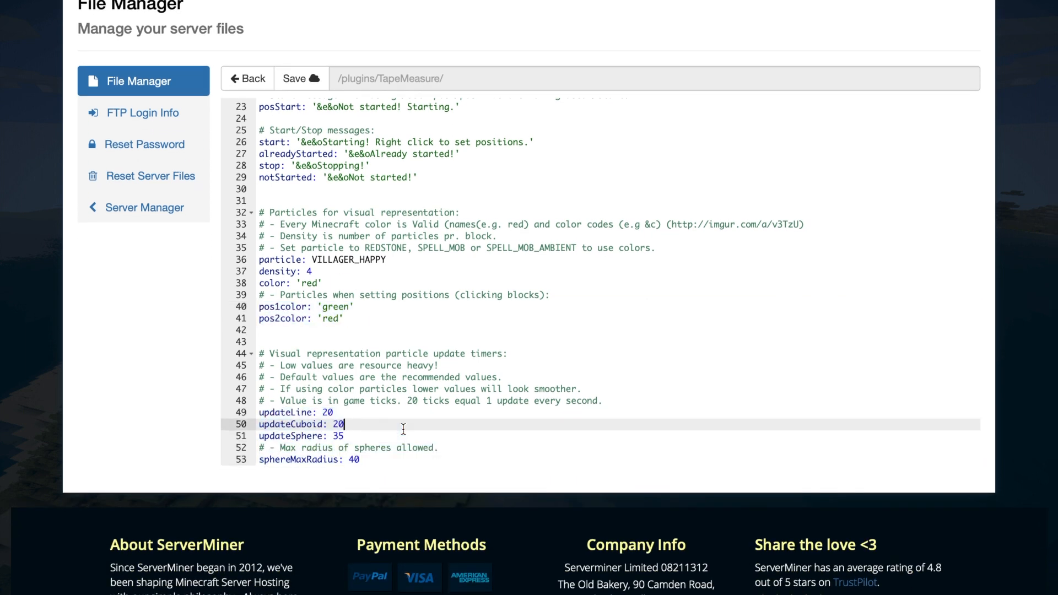
pyautogui.moveTo(387, 464)
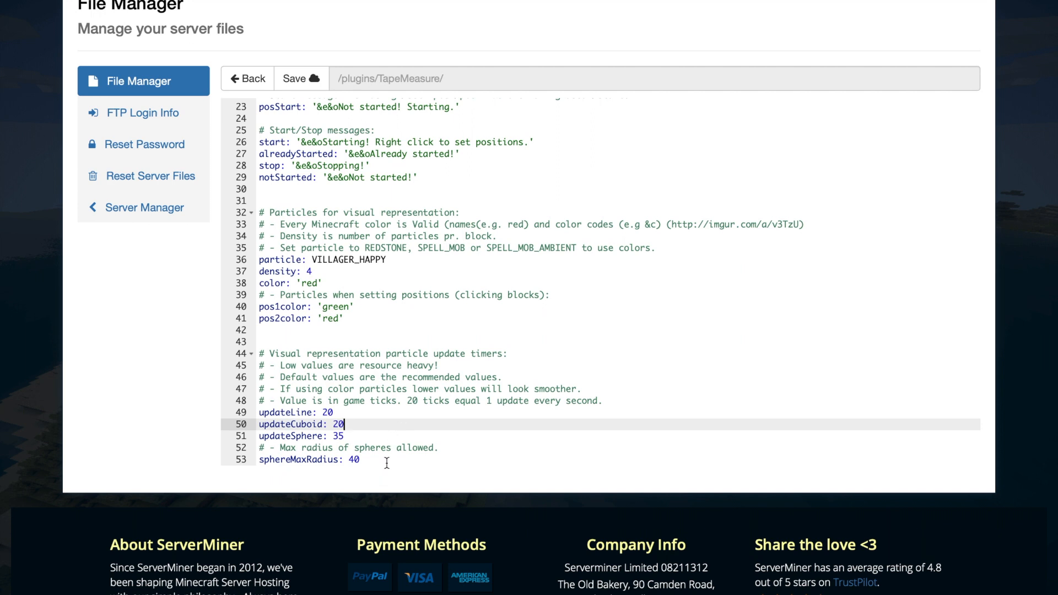
pyautogui.moveTo(261, 412); pyautogui.dragTo(344, 436)
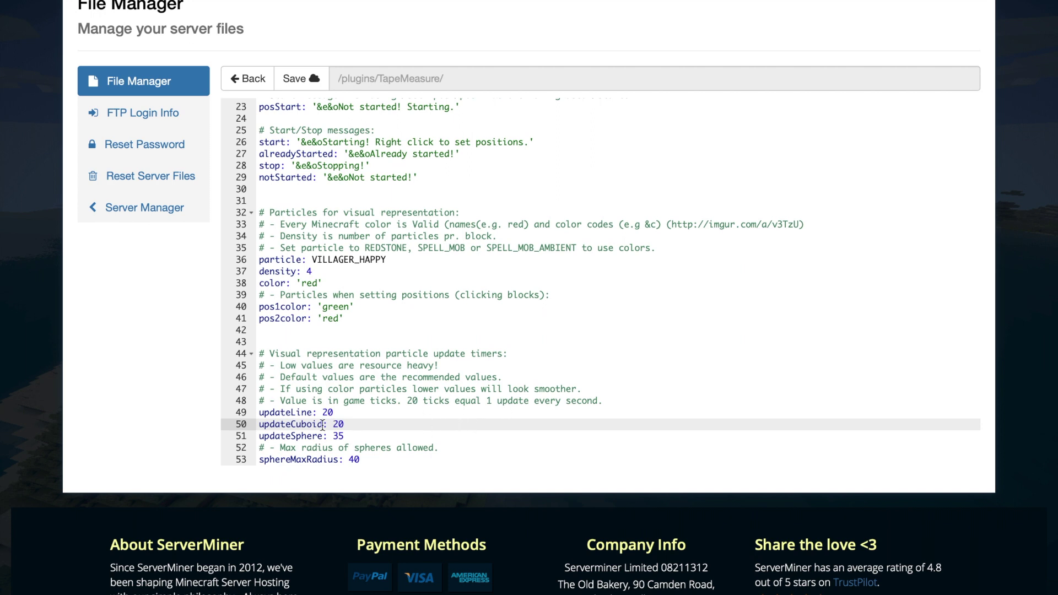
pyautogui.click(270, 459)
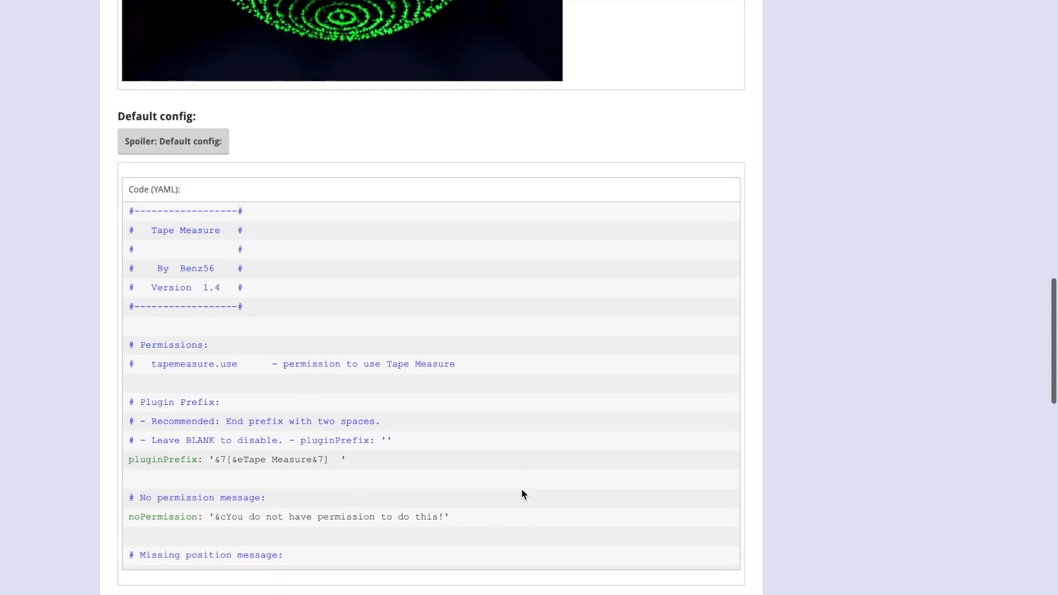
# - Scroll past the Default config spoiler to the particle sphere-and-cuboid demo image
pyautogui.scroll(-3)
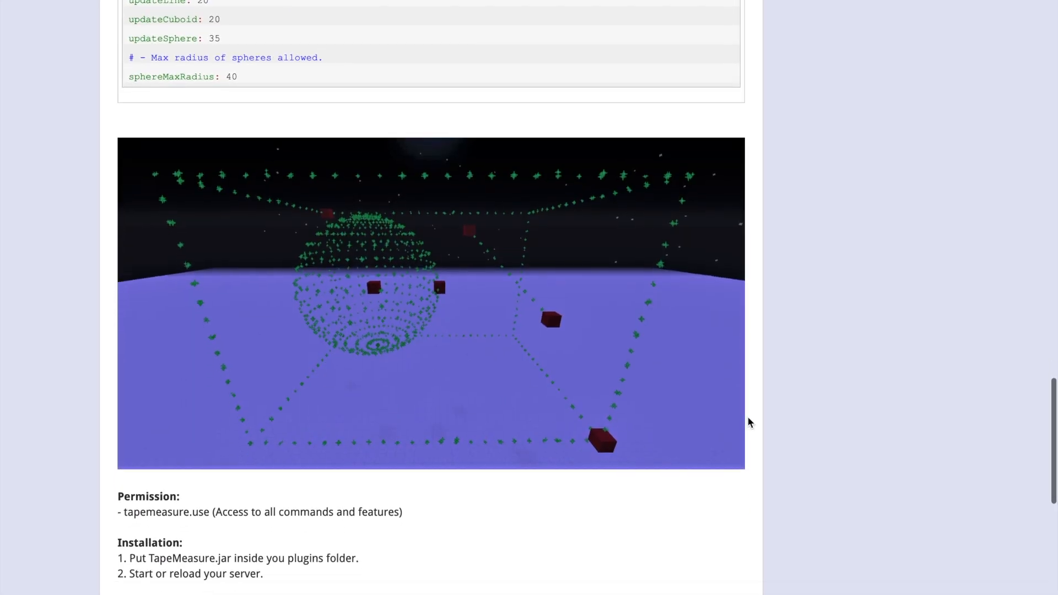